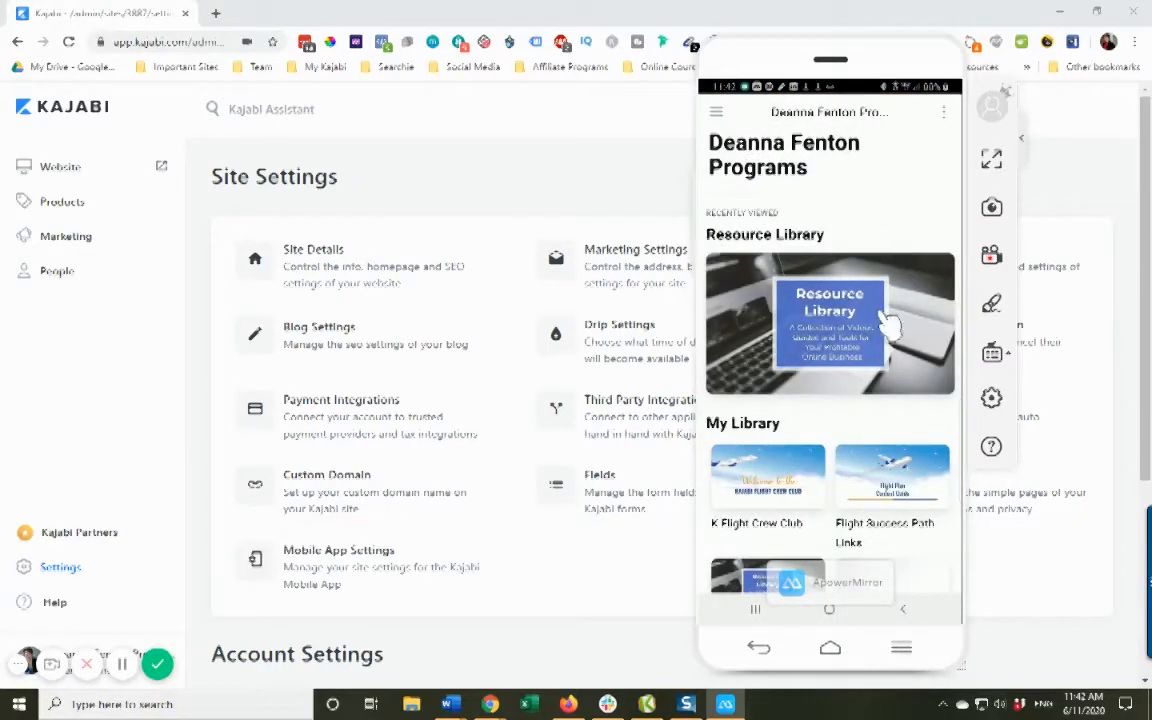
mouse_move(716, 112)
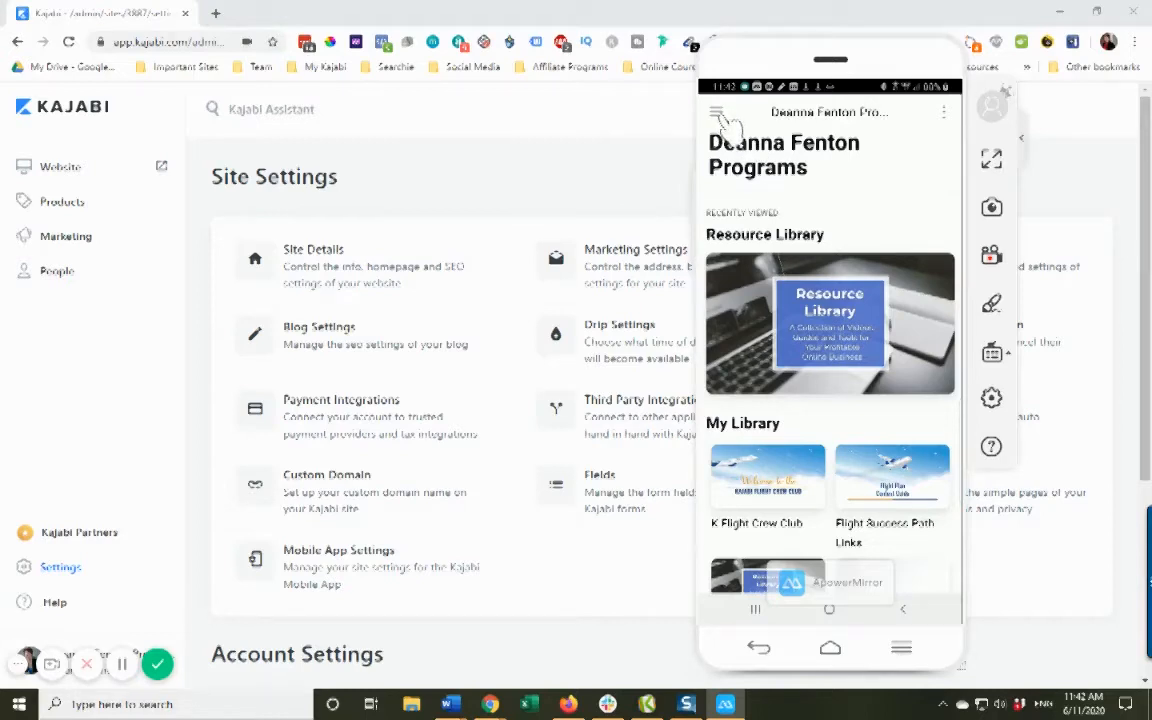
Show the phone app's list of websites and scroll Site Settings down to the Mobile App Settings entry.
left_click(718, 112)
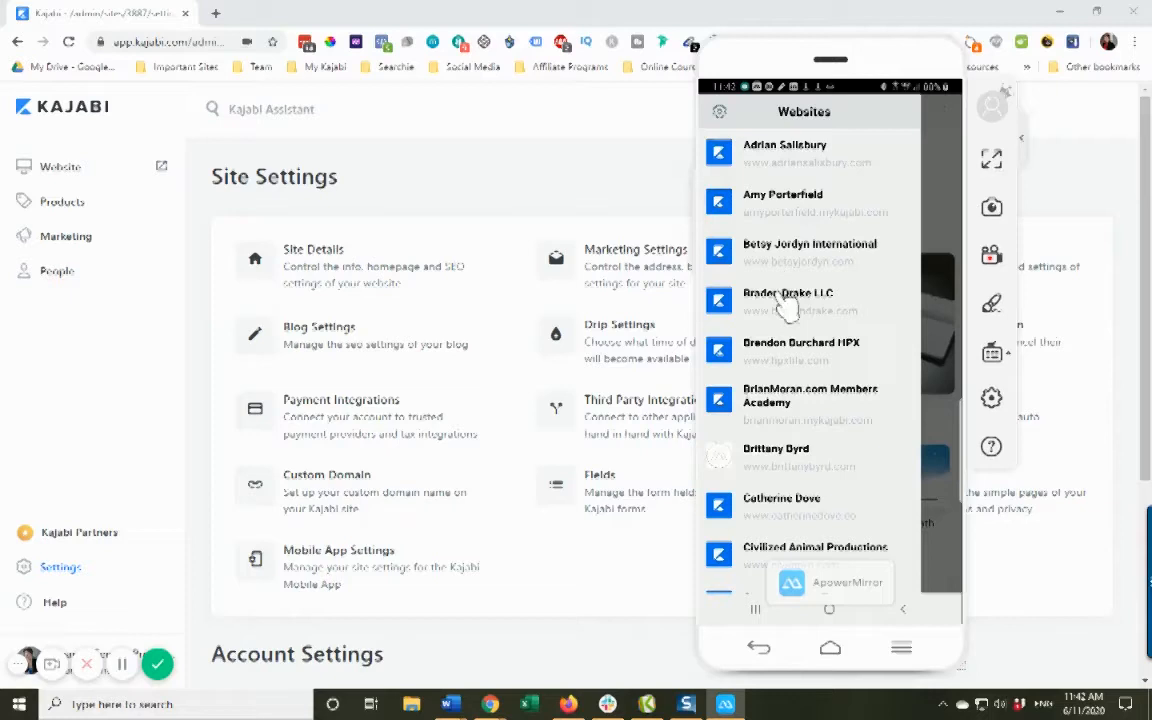
mouse_move(816, 220)
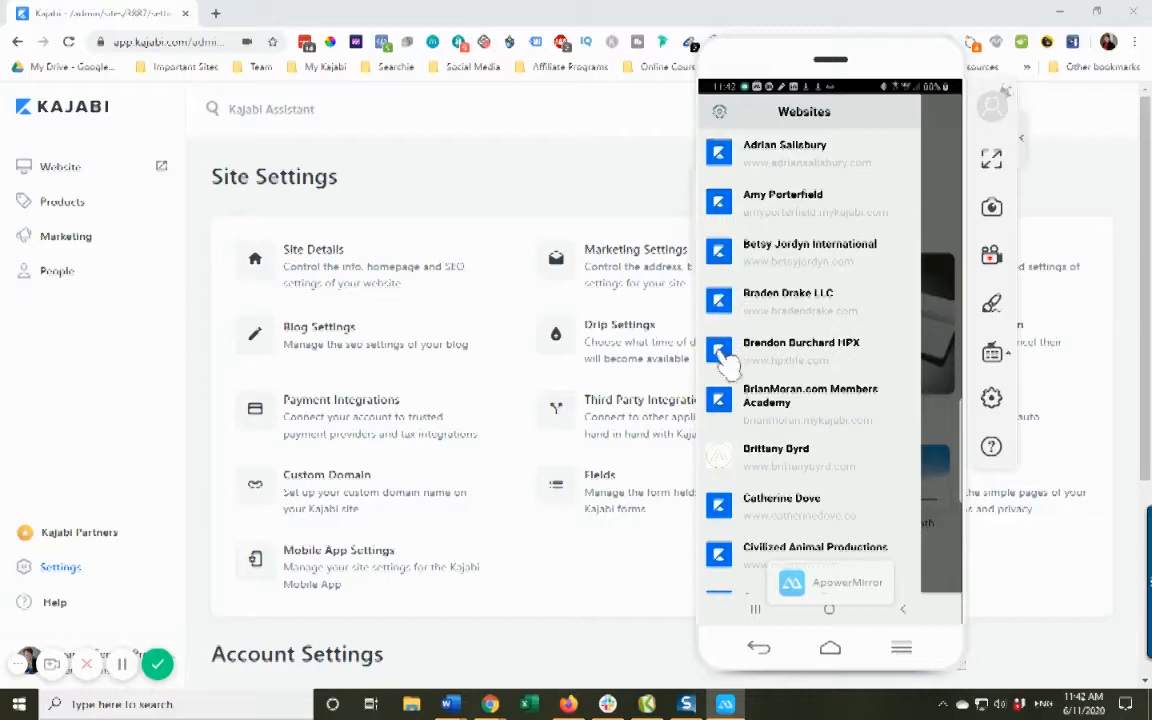
mouse_move(730, 300)
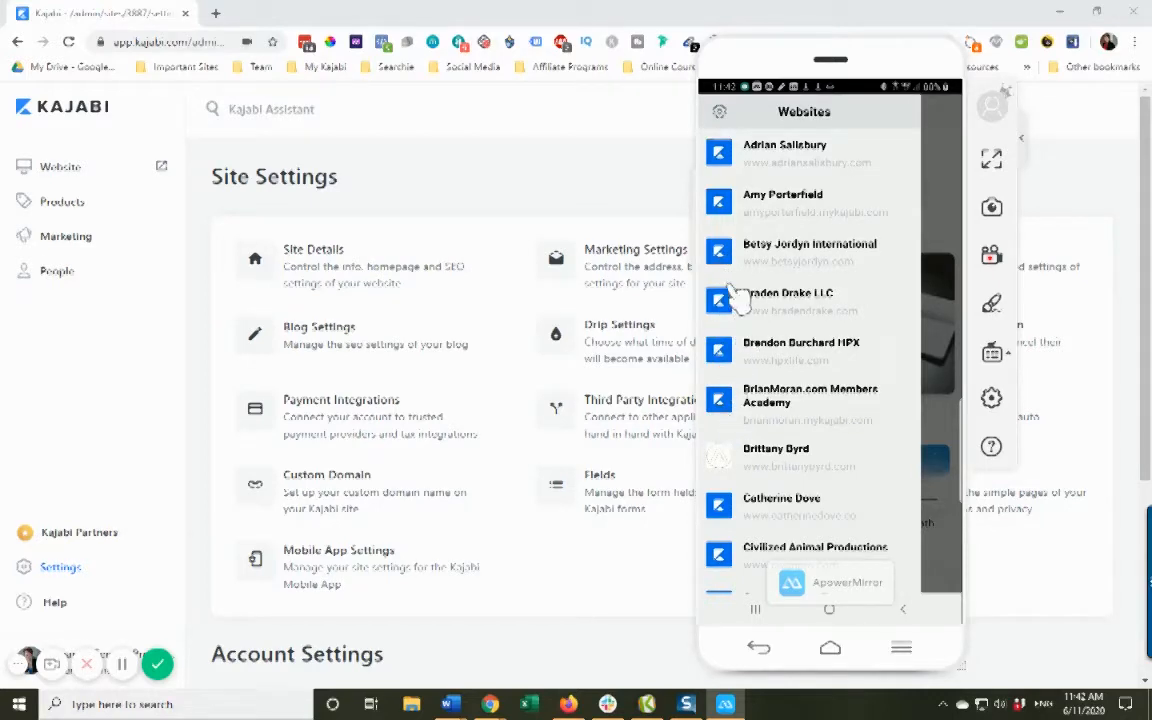
mouse_move(732, 322)
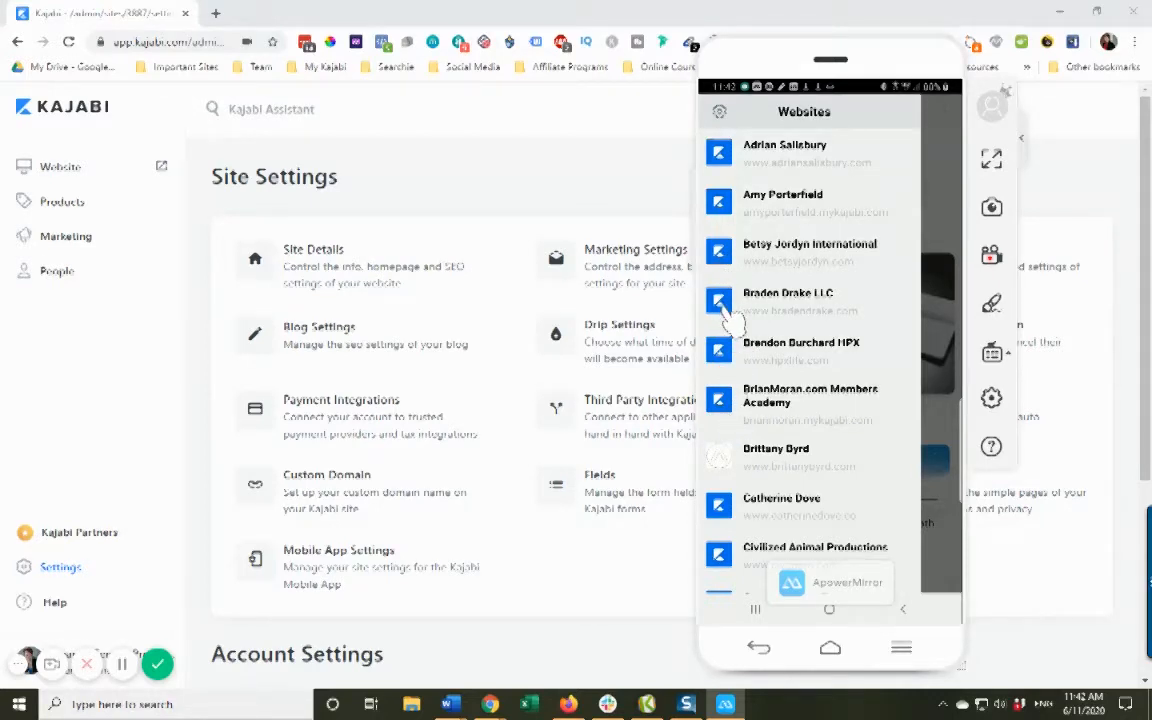
scroll("down", 3)
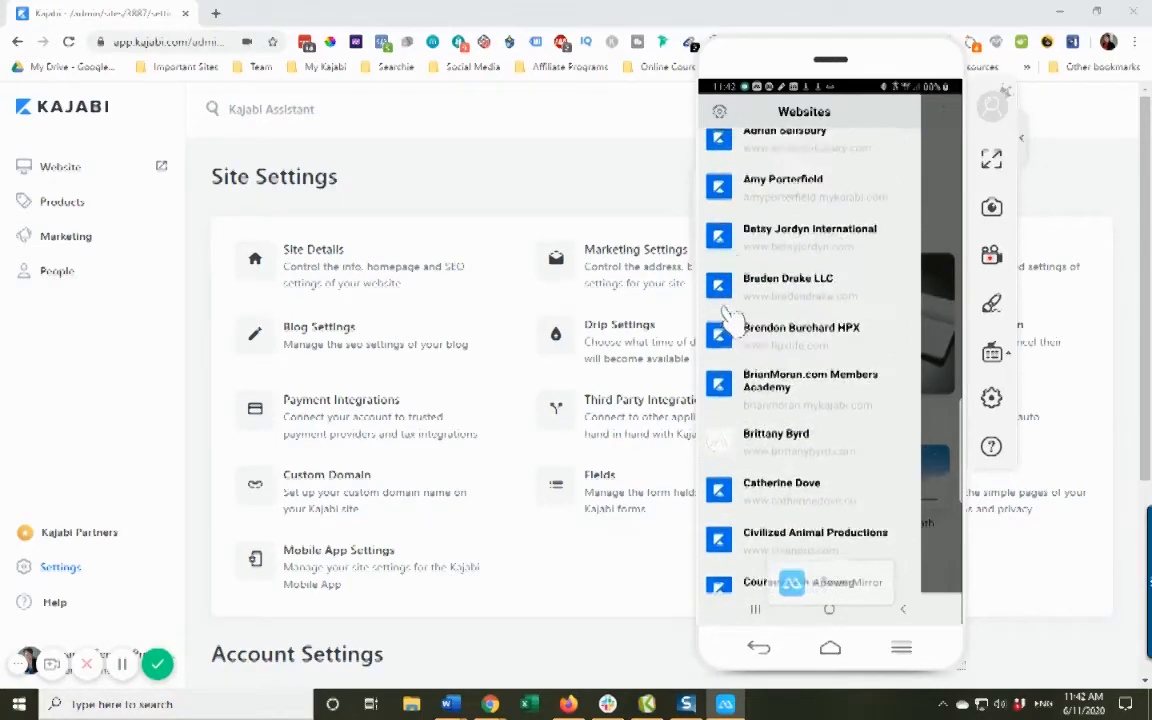
scroll("down", 3)
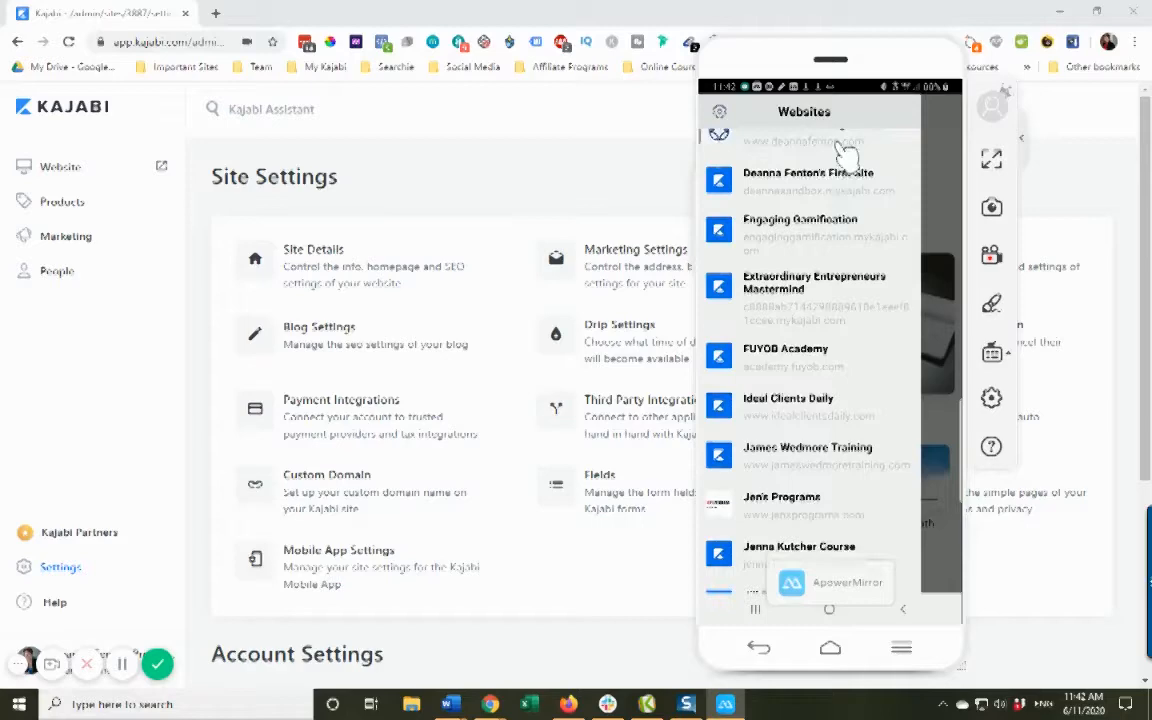
scroll("down", 3)
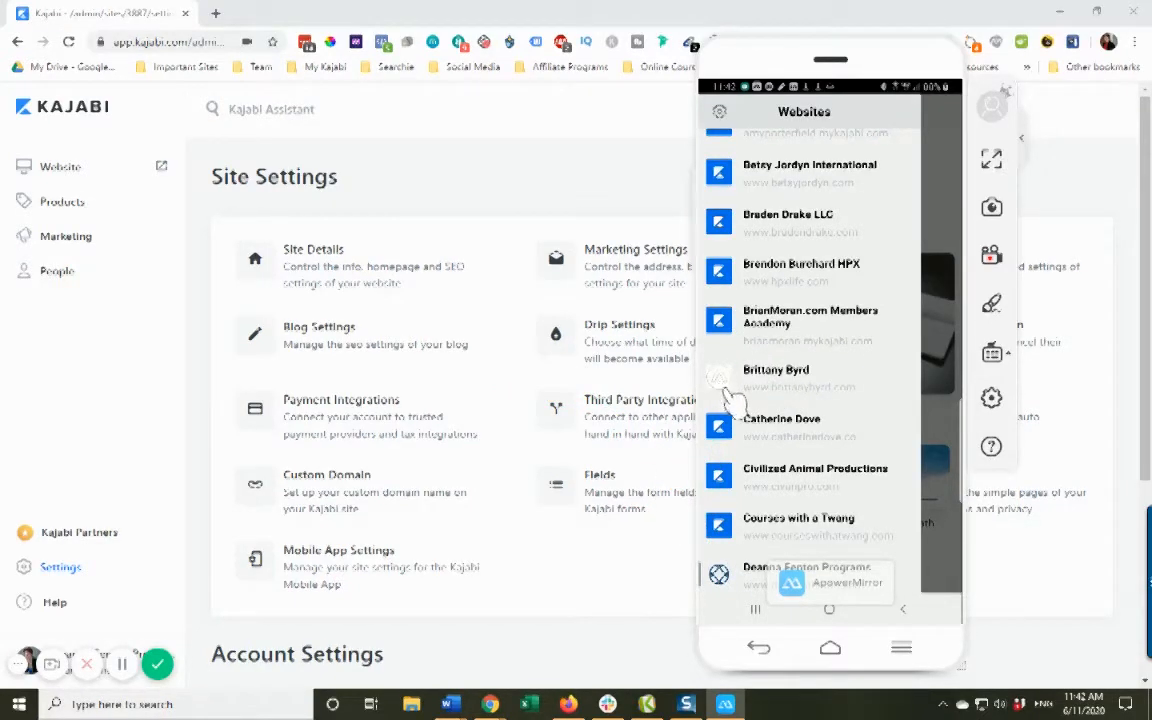
mouse_move(820, 450)
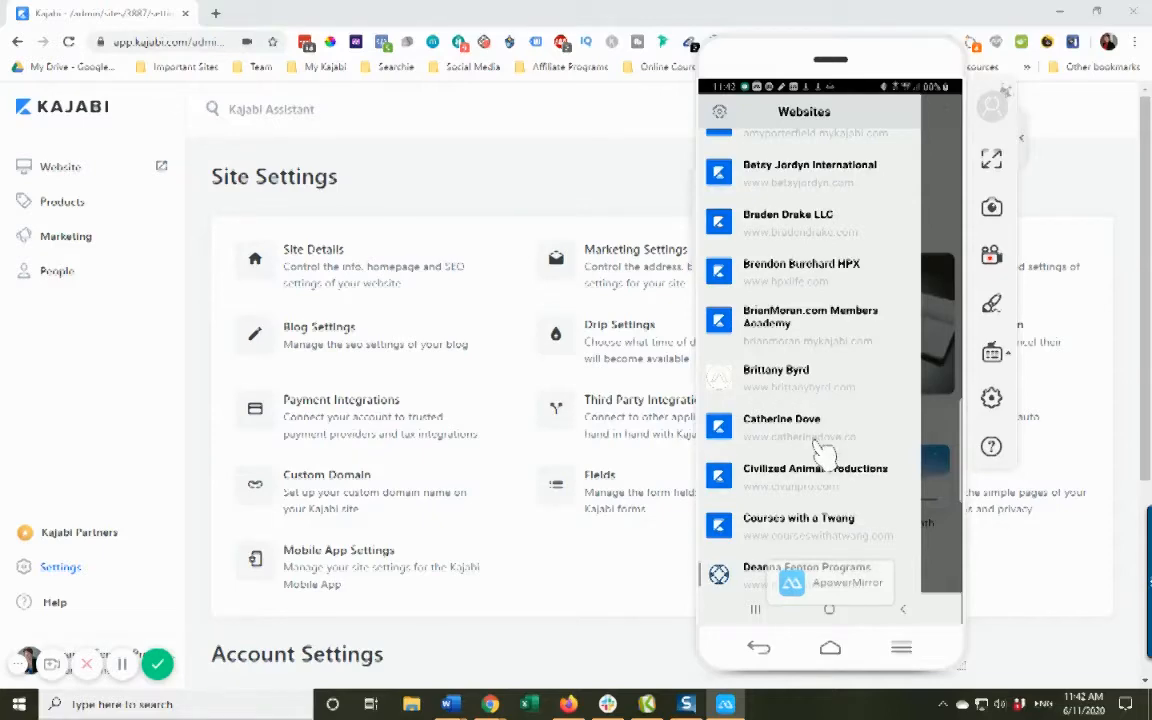
scroll("down", 3)
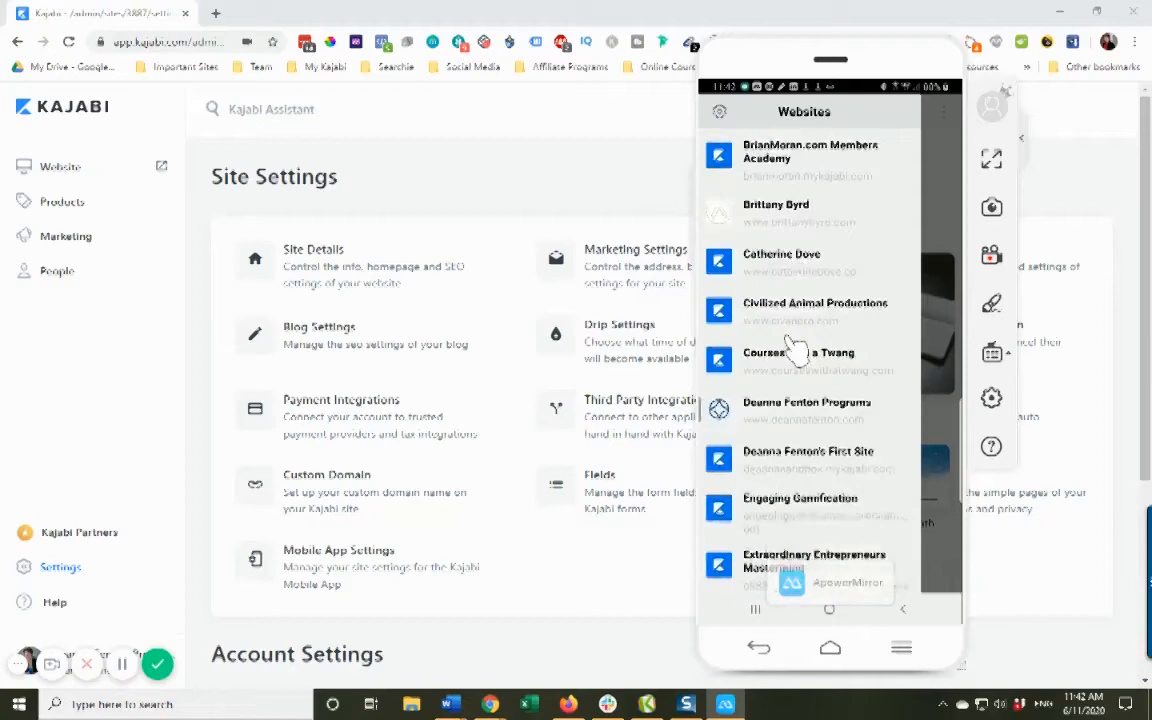
scroll("down", 3)
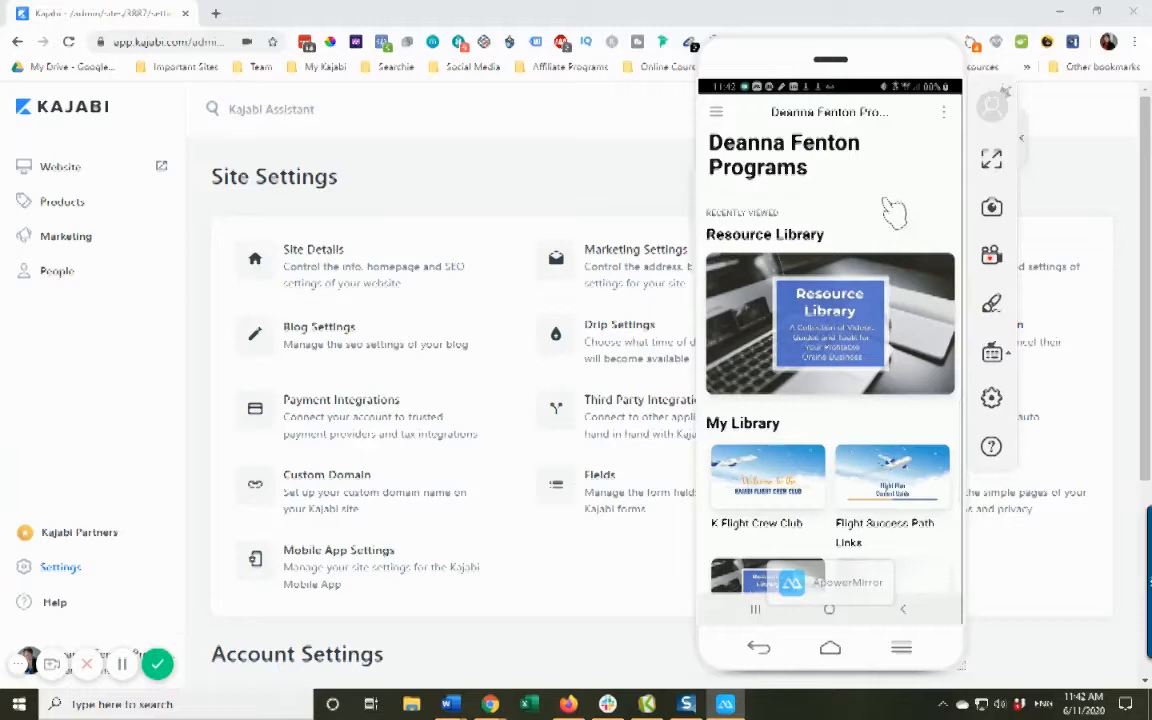
mouse_move(800, 256)
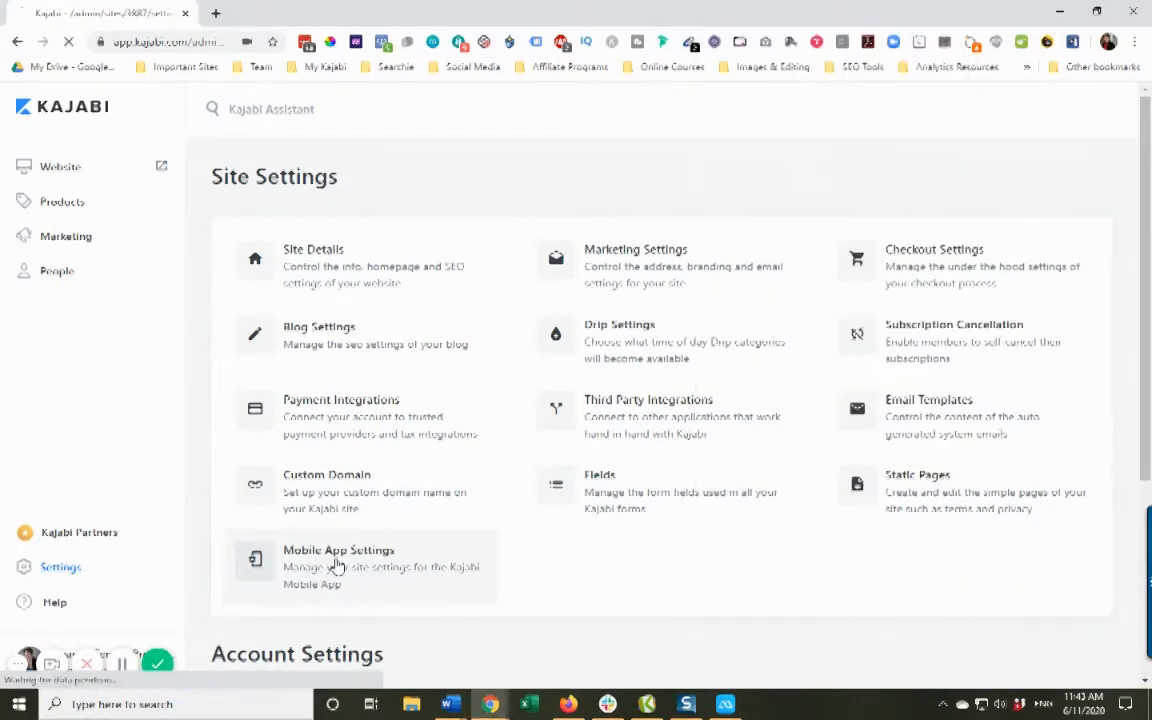
Go into Mobile App Settings and scroll past the Upload Icon section showing the blue logo.
left_click(340, 564)
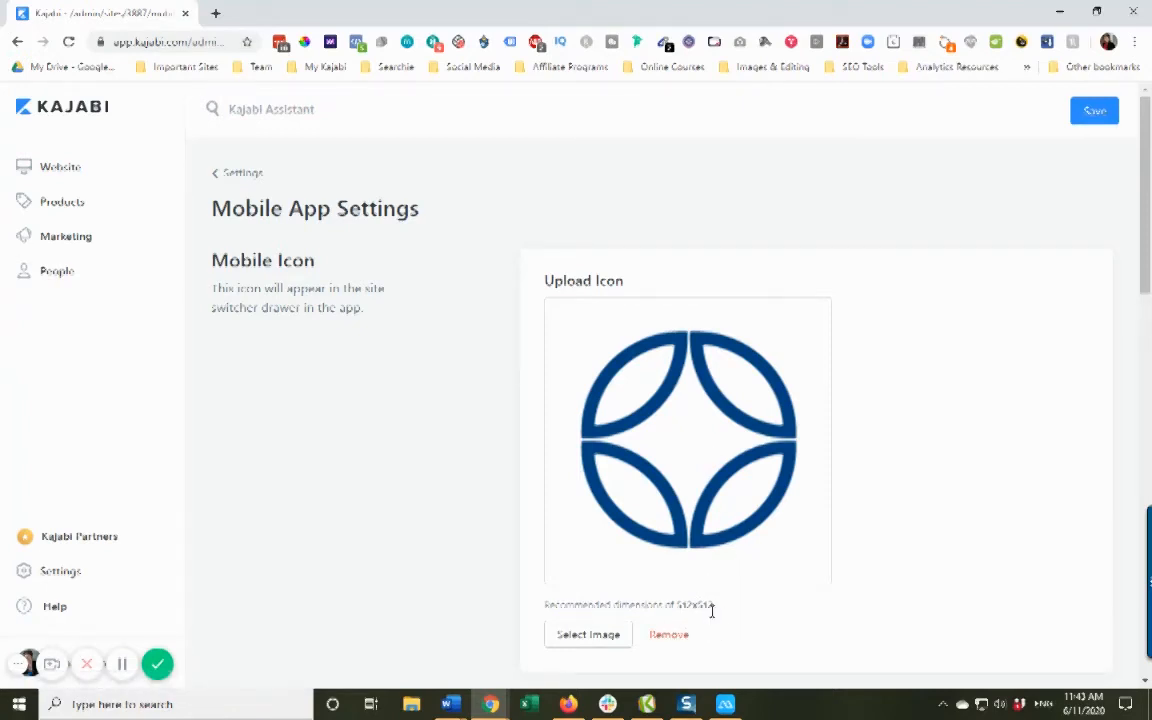
scroll("down", 3)
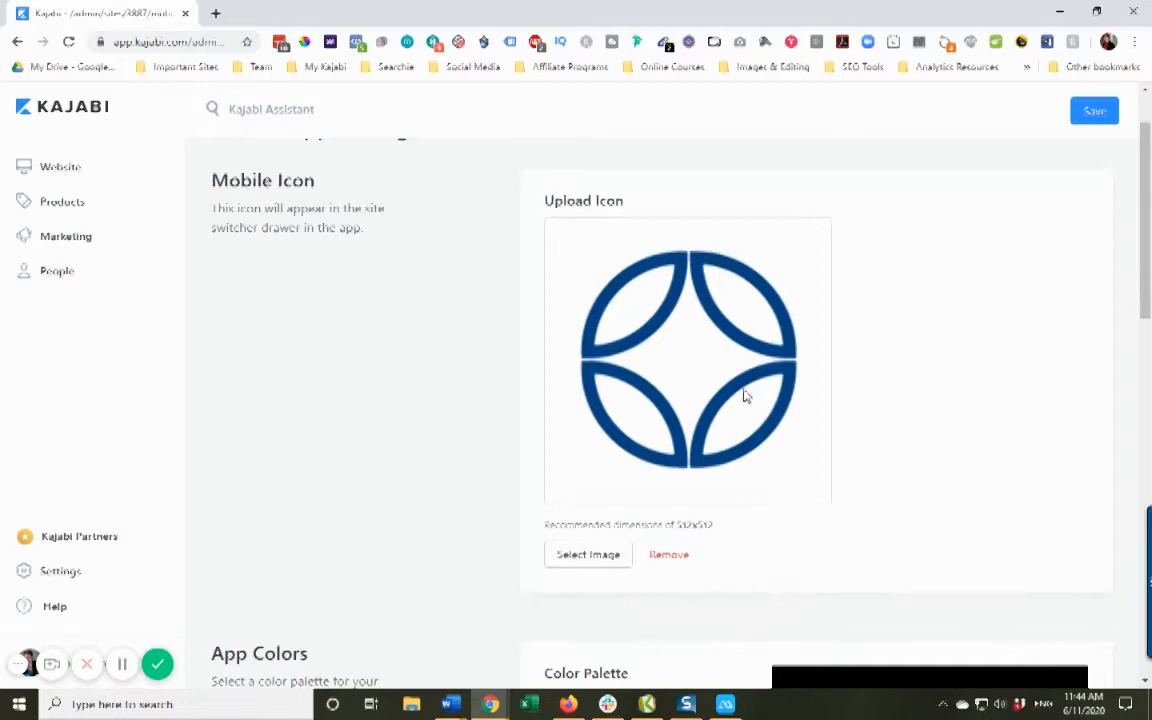
mouse_move(832, 338)
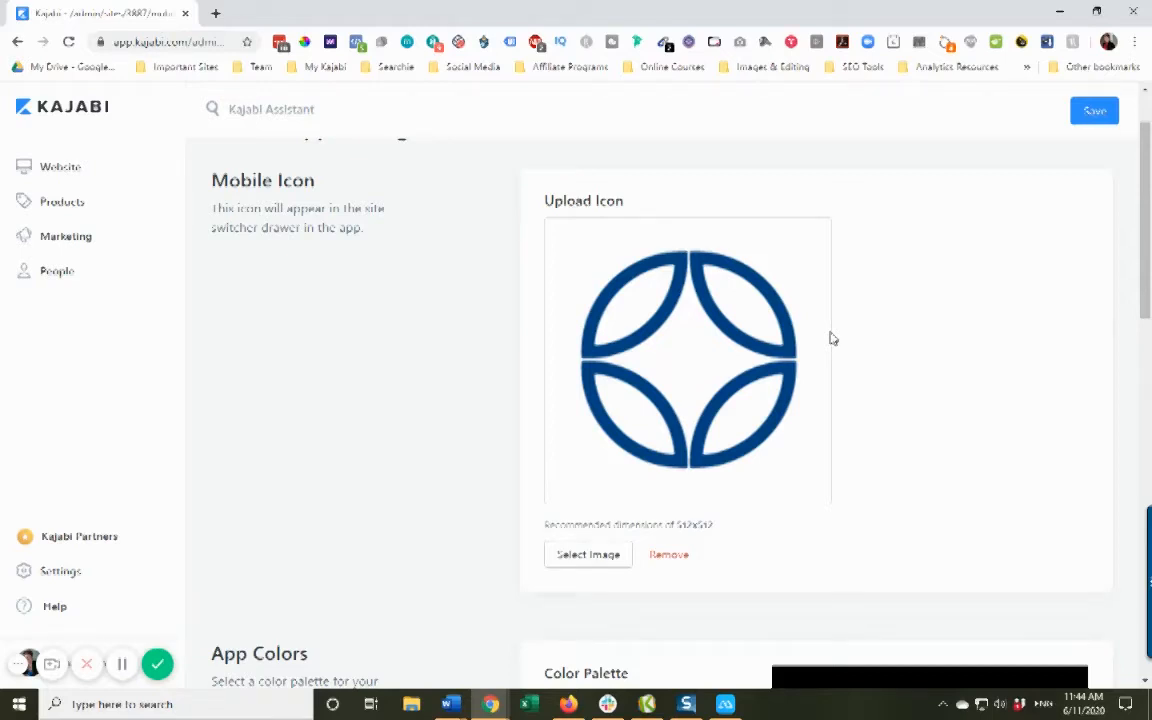
scroll("down", 3)
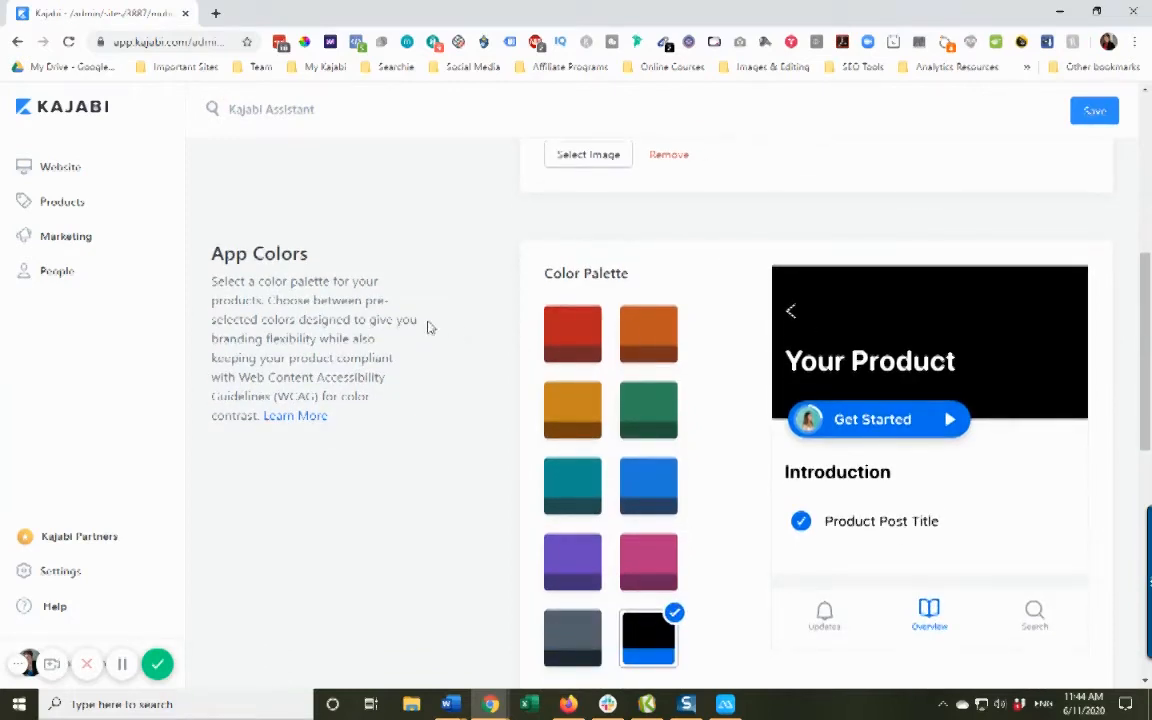
mouse_move(348, 356)
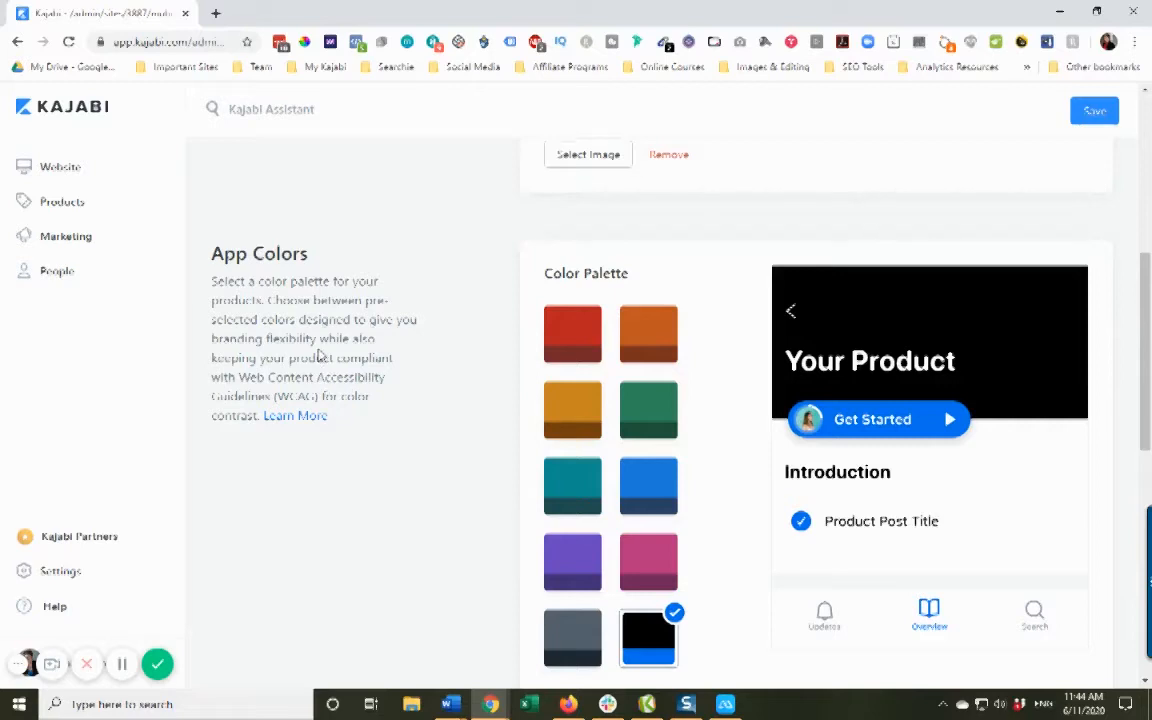
mouse_move(416, 348)
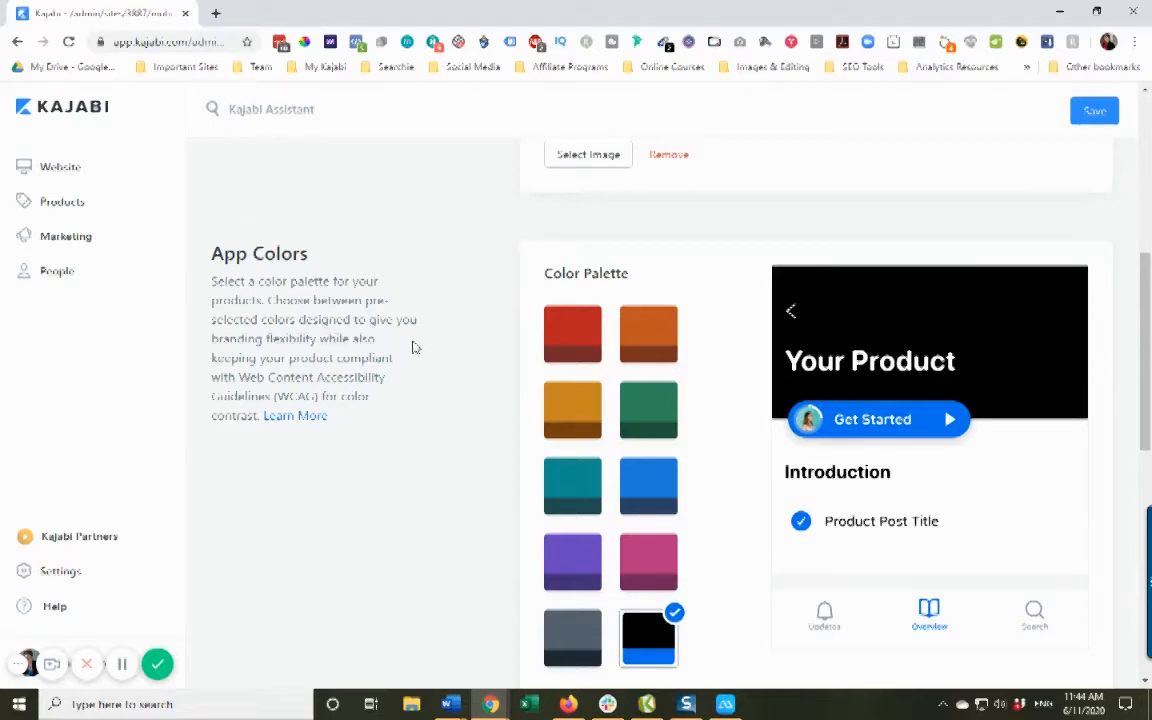
mouse_move(648, 336)
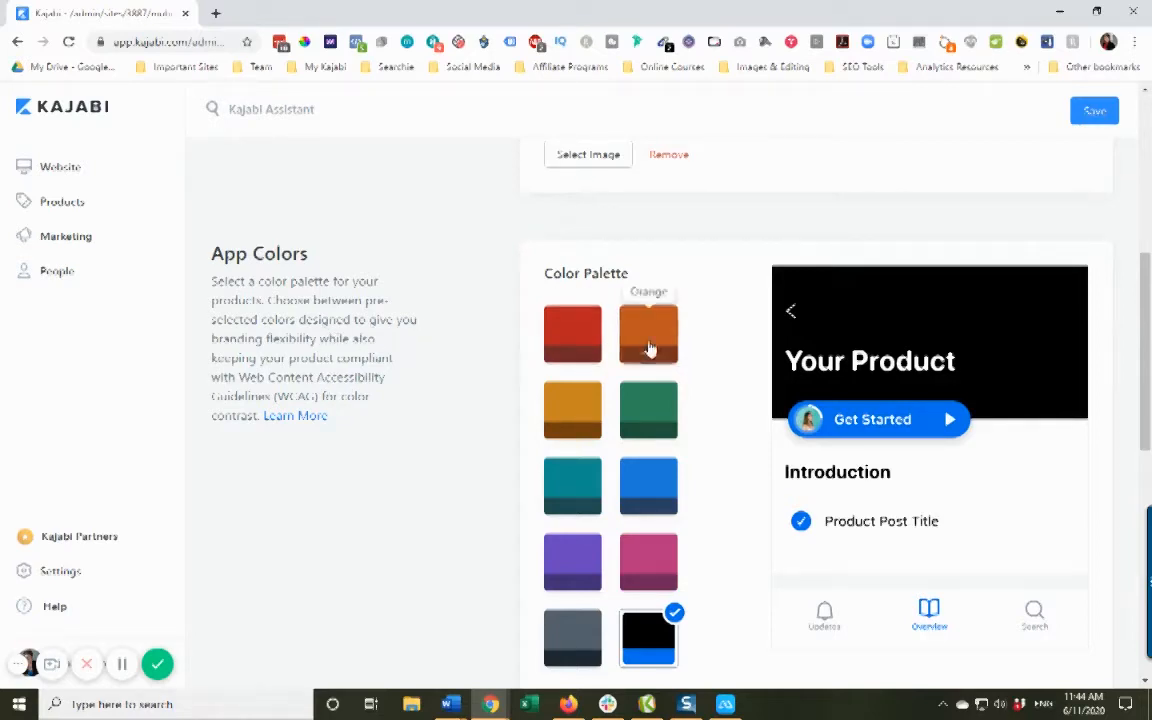
Select the blue swatch in the App Colors palette so the preview header turns blue.
scroll("down", 3)
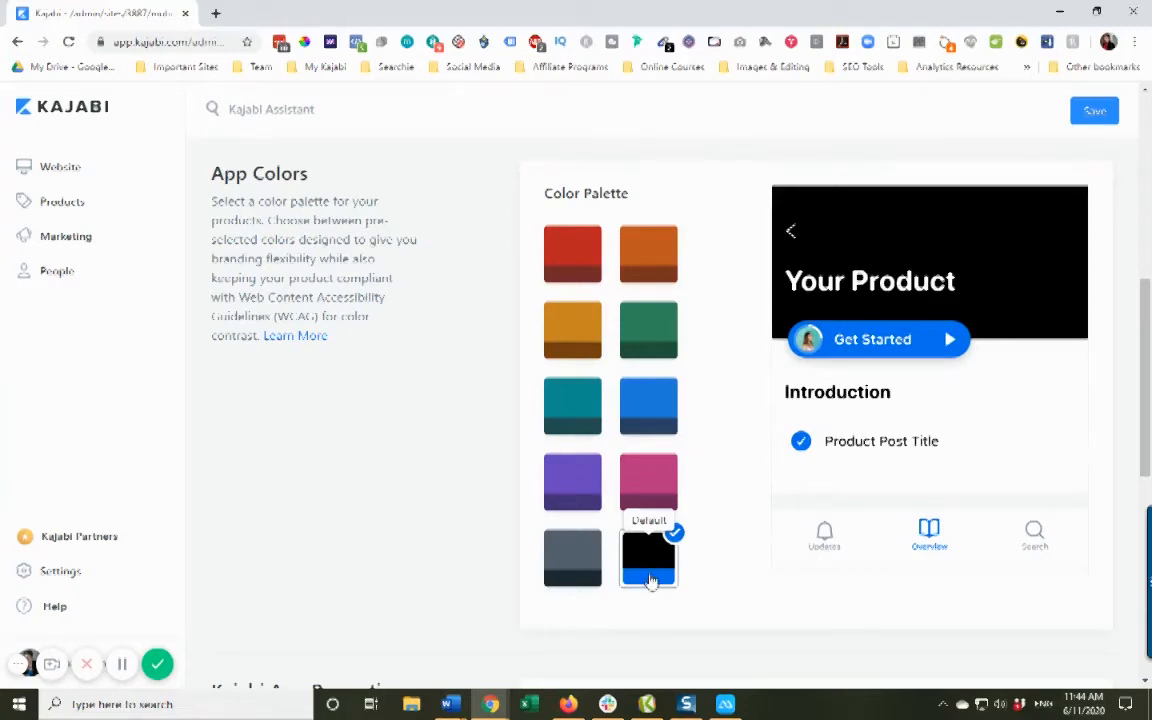
mouse_move(696, 482)
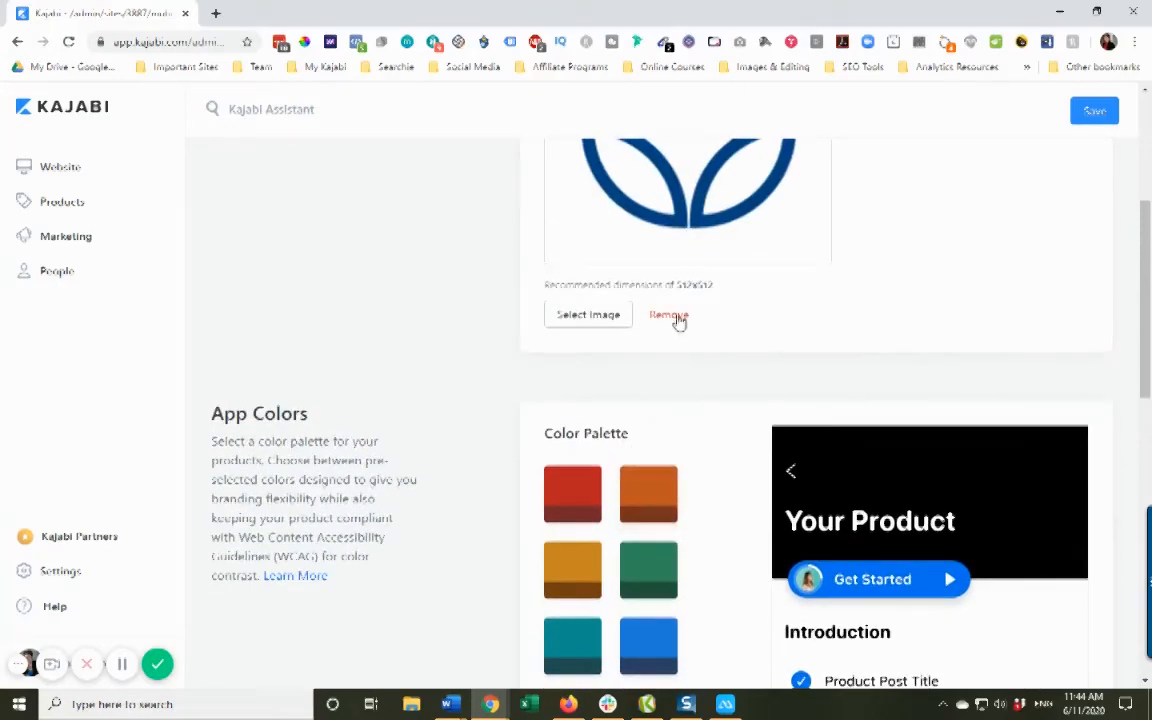
left_click(648, 486)
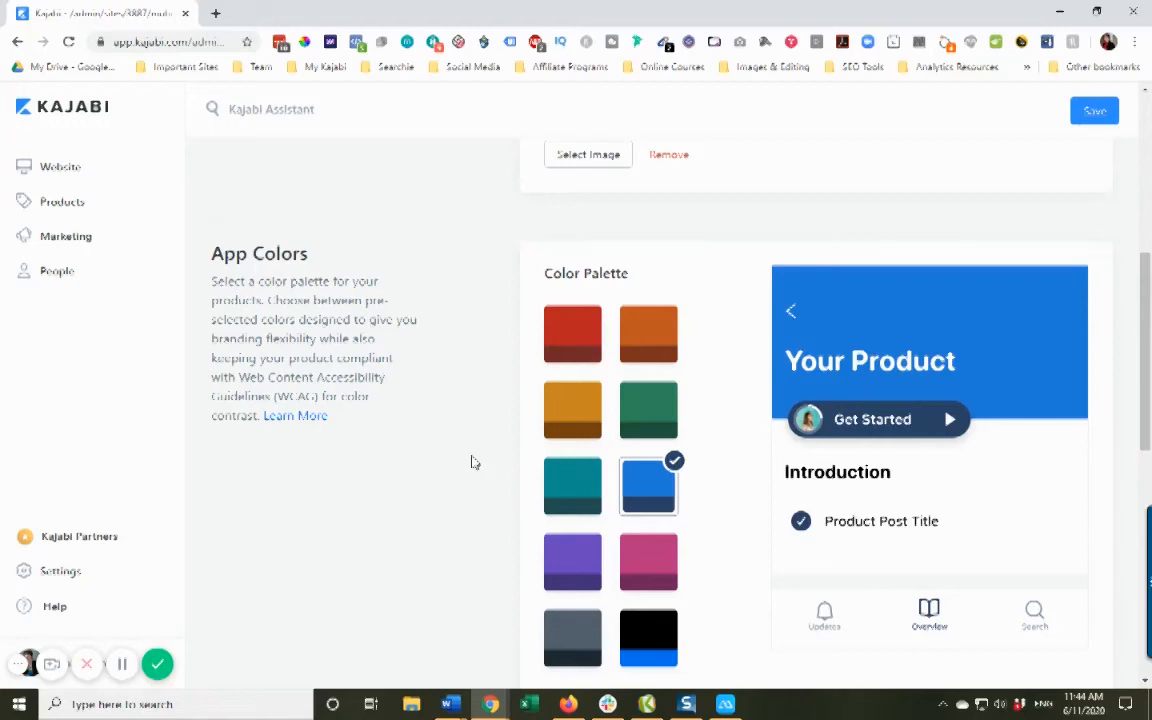
Save the Mobile App Settings with the logo icon and blue palette, getting the success confirmation.
double_click(272, 376)
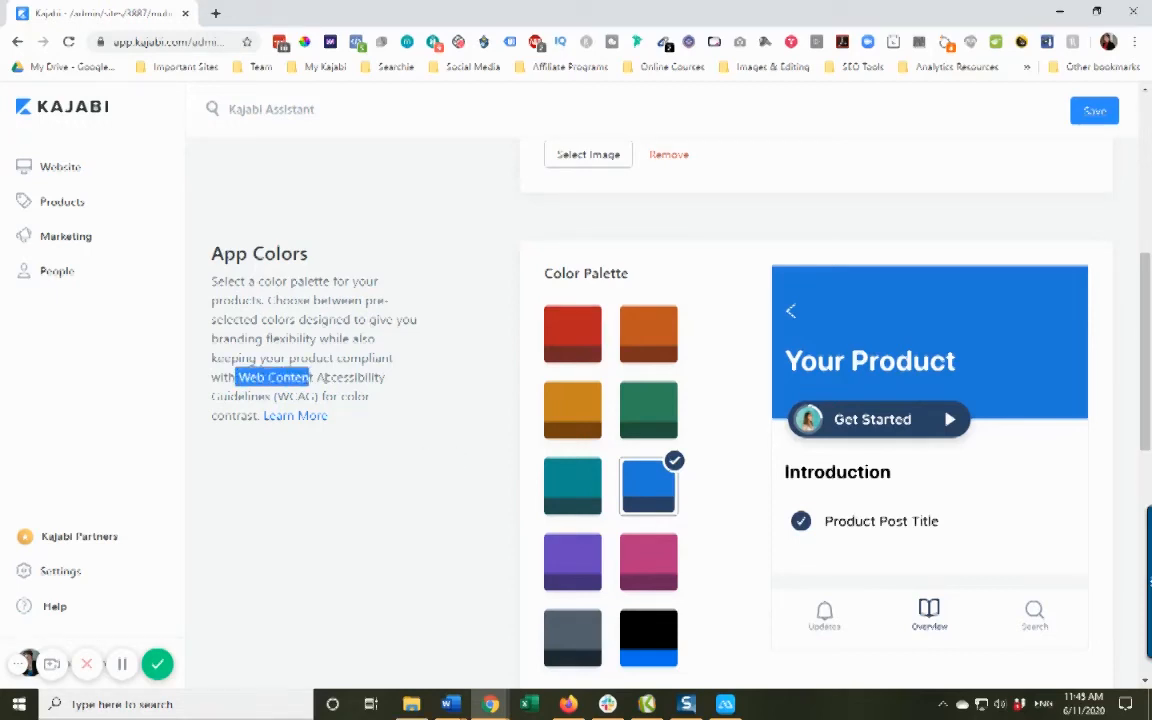
left_click_drag(236, 376, 380, 396)
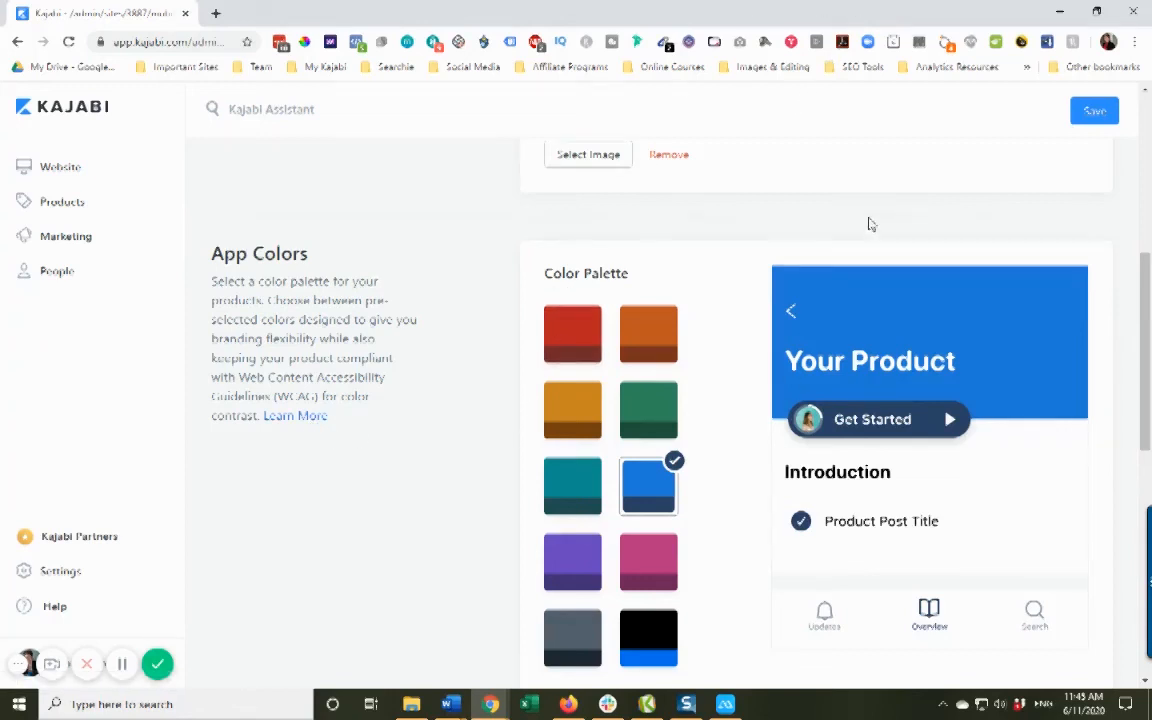
left_click(1092, 110)
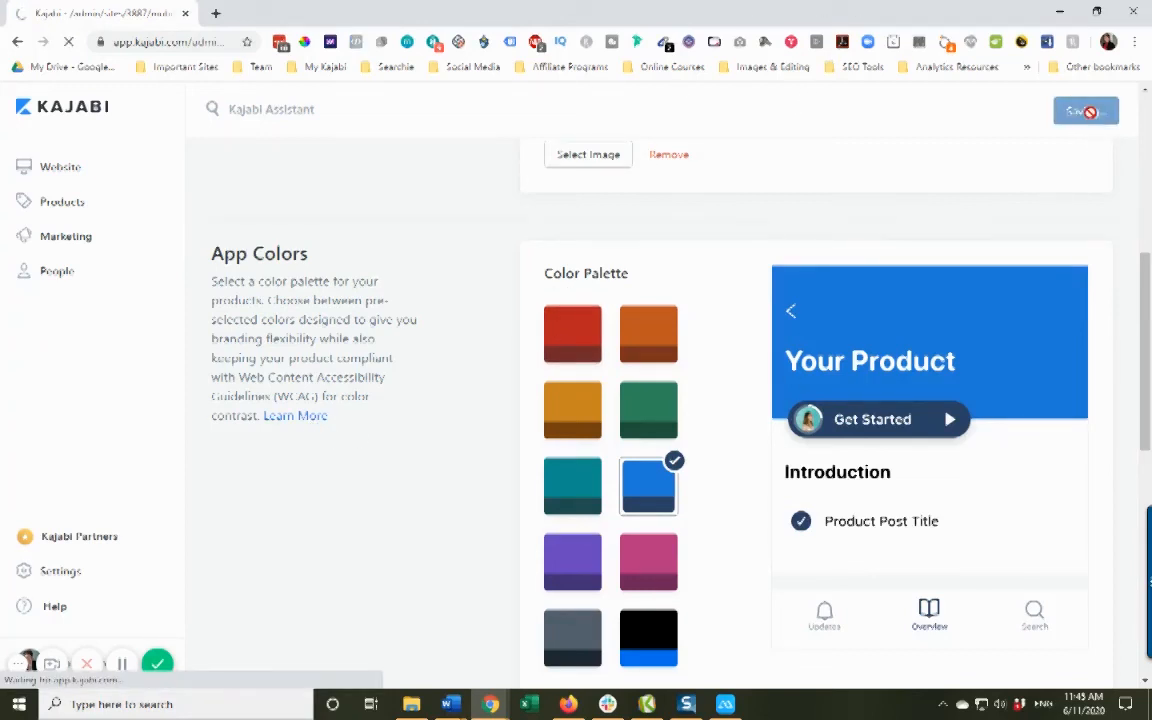
left_click(1084, 110)
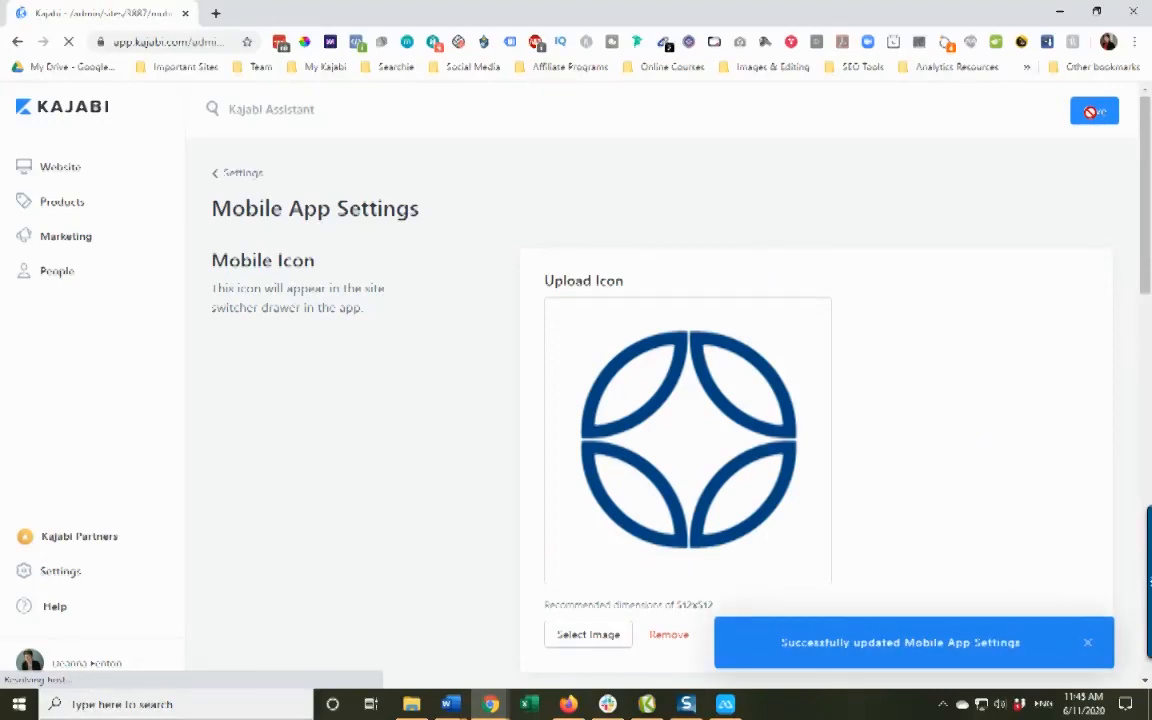